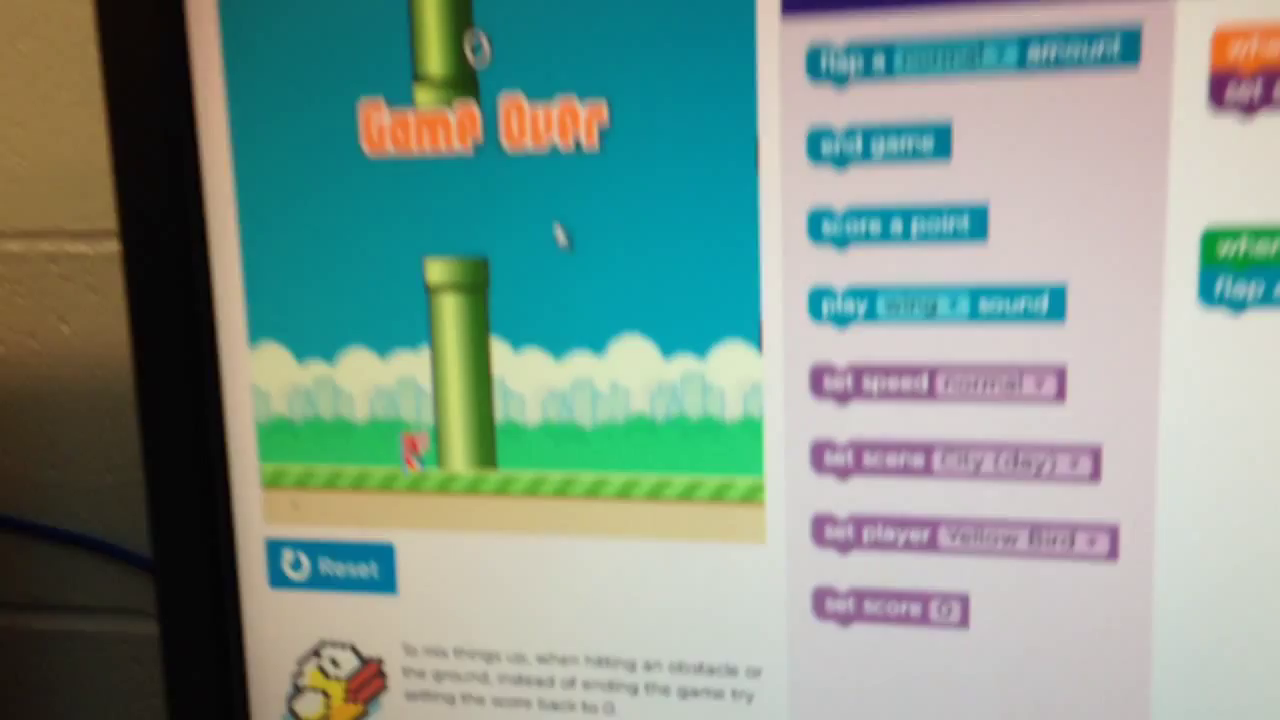
- Reset the level 9 game after game over so the preview returns to Get Ready
{"action": "left_click", "coordinate": [333, 567]}
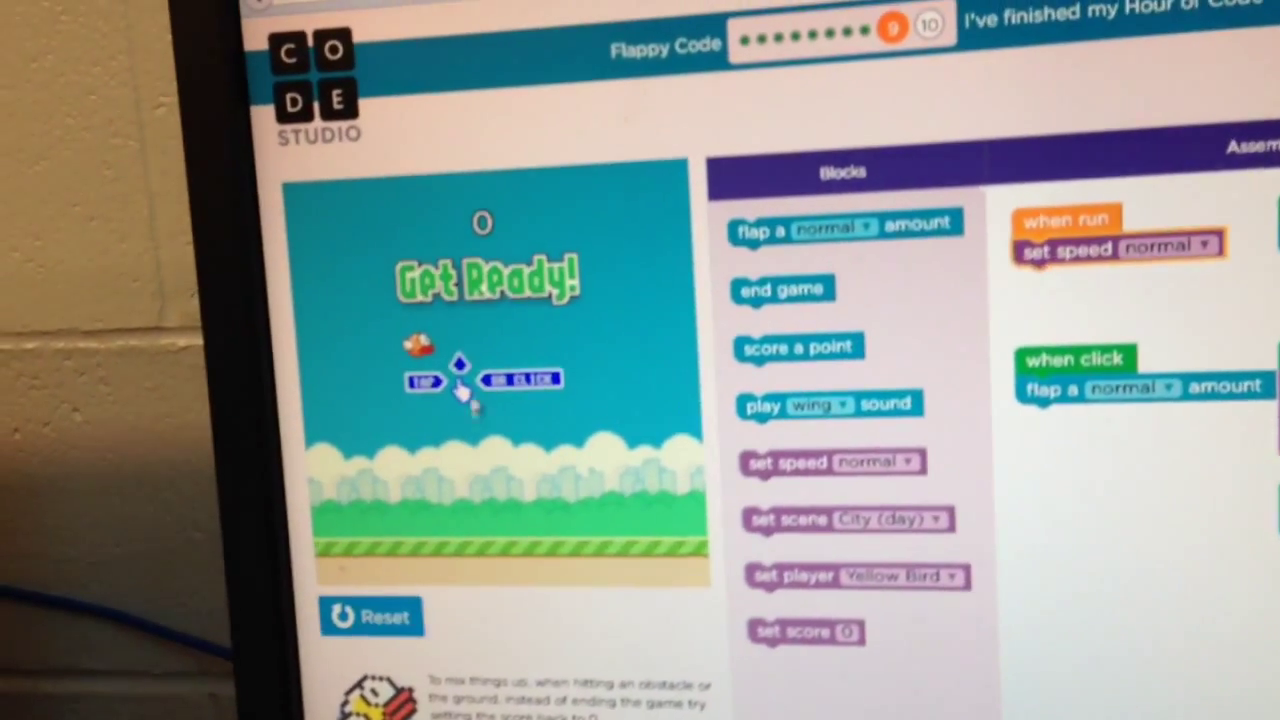